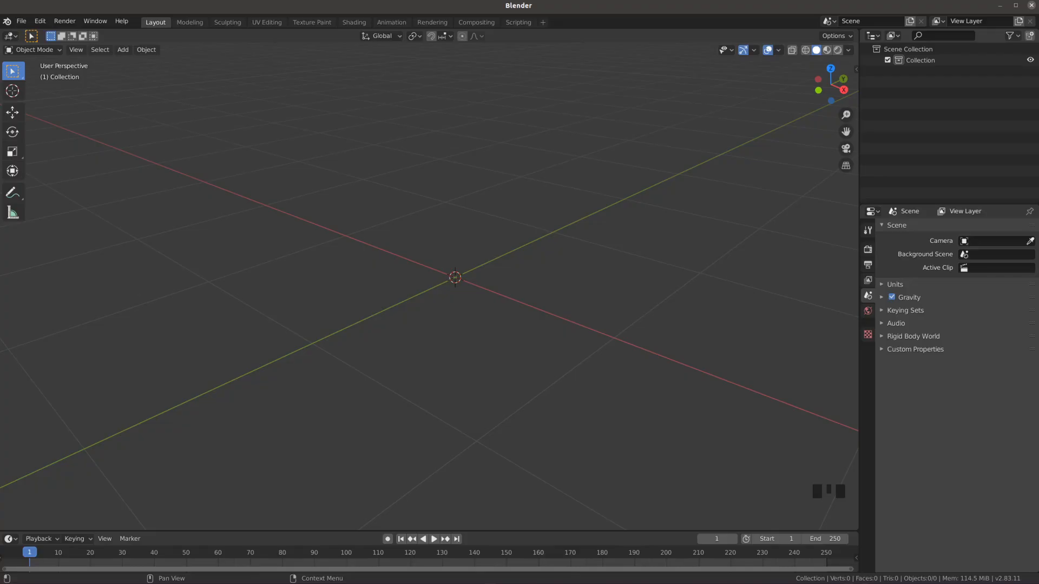
Add a single-edge Plane mesh object to the empty scene
key("Tab")
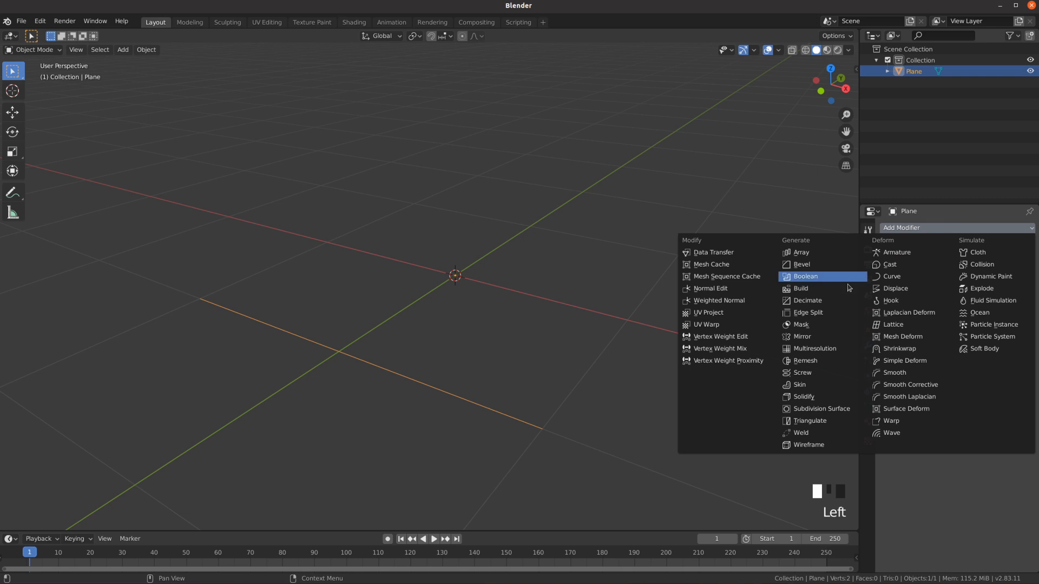
Add a Screw modifier on Y with Angle 0°, Steps 1 and Screw 3.2 m
left_click(801, 373)
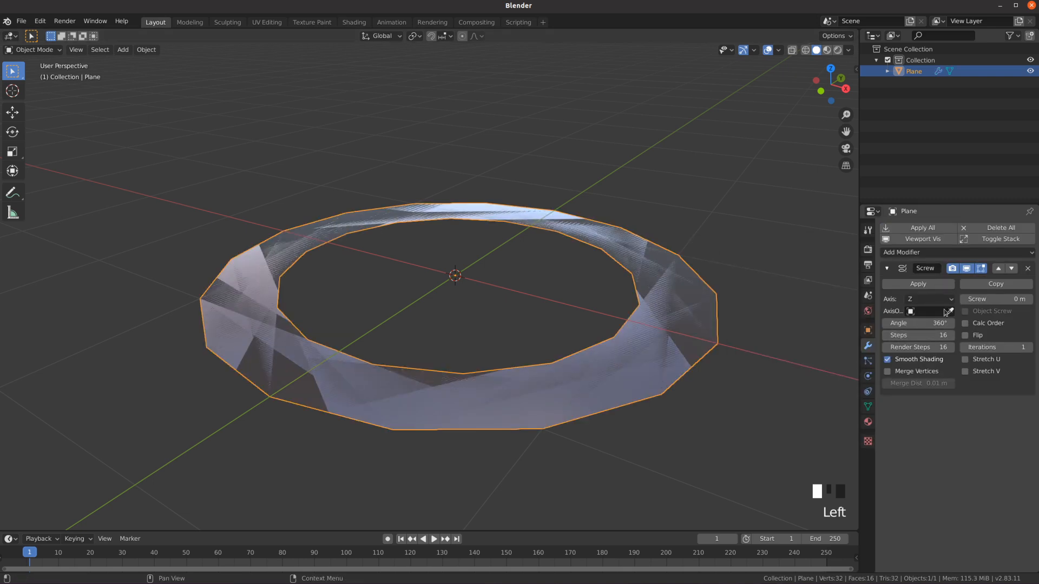
left_click(928, 299)
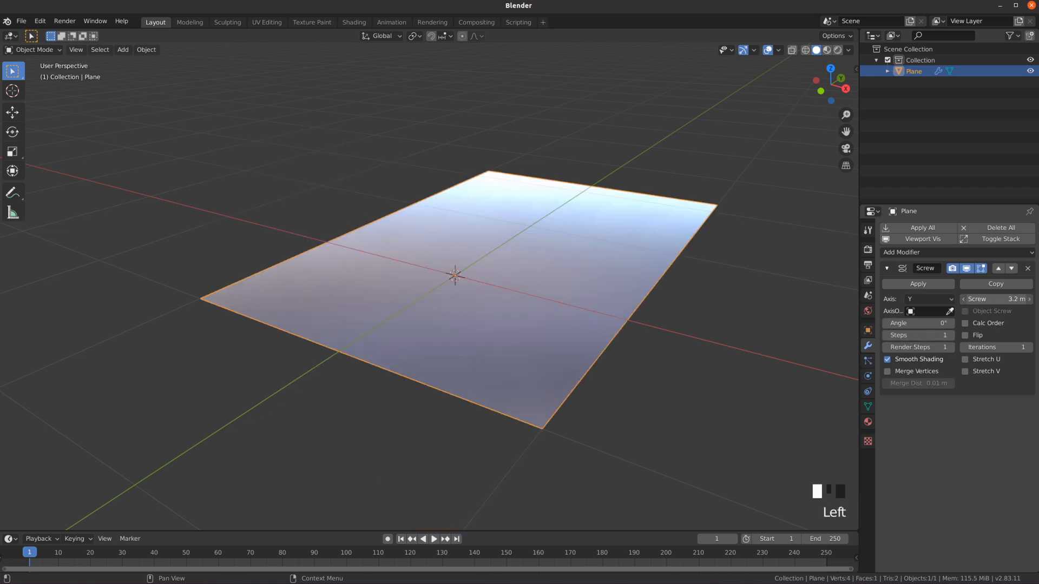
Add a Solidify modifier and extrude the profile into a bent C-shaped outline
left_click(964, 298)
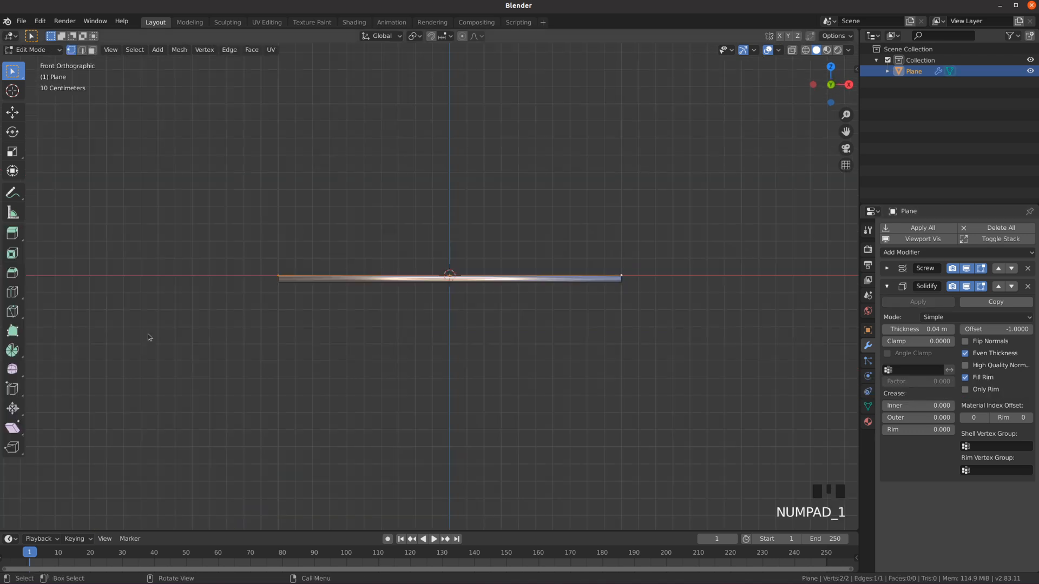
key("e")
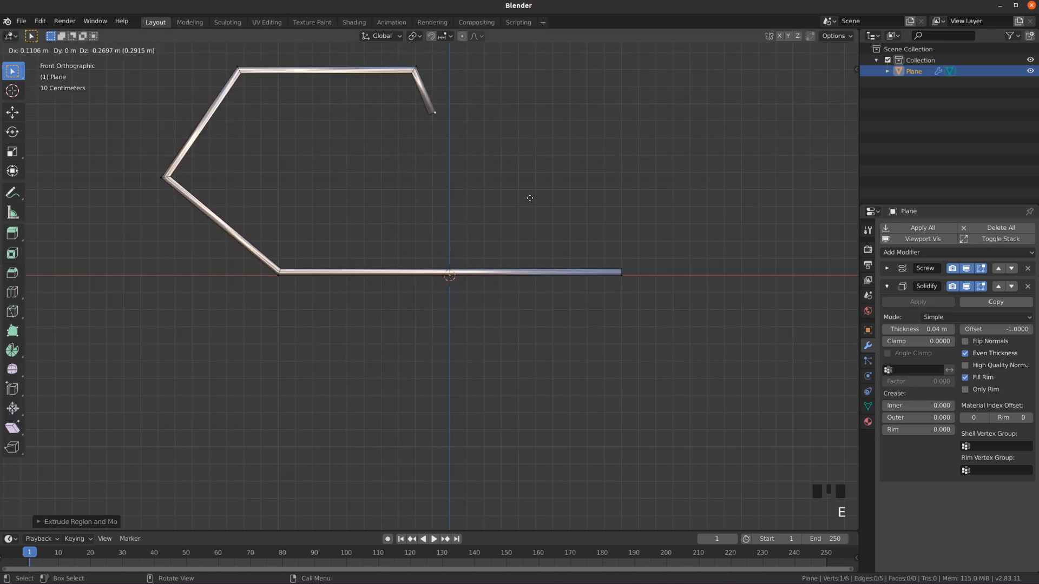
key("Tab")
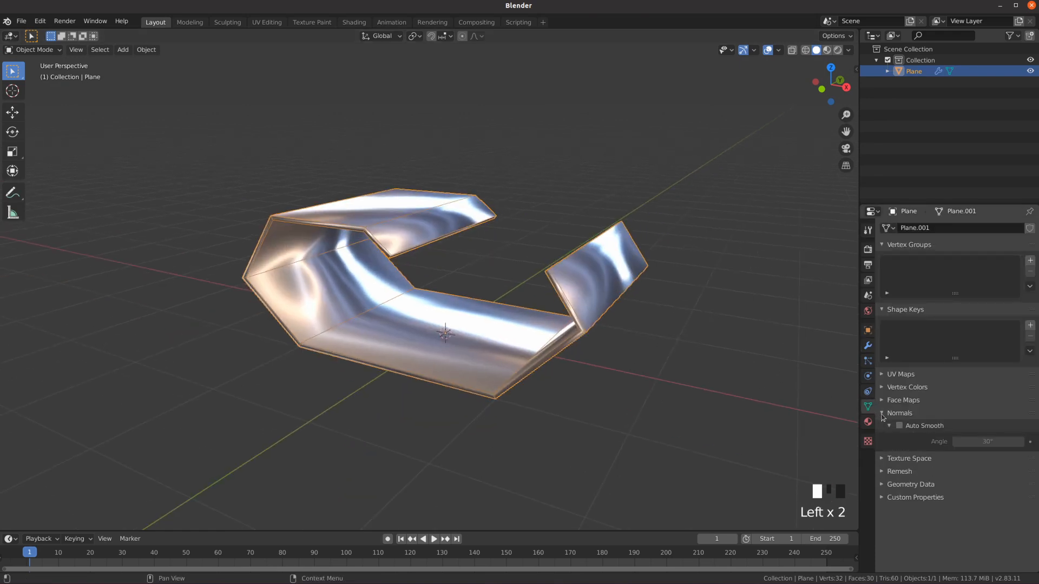
Add Bevel modifiers, one above Screw with Offset 0.1 m to curve the bends
left_click(867, 345)
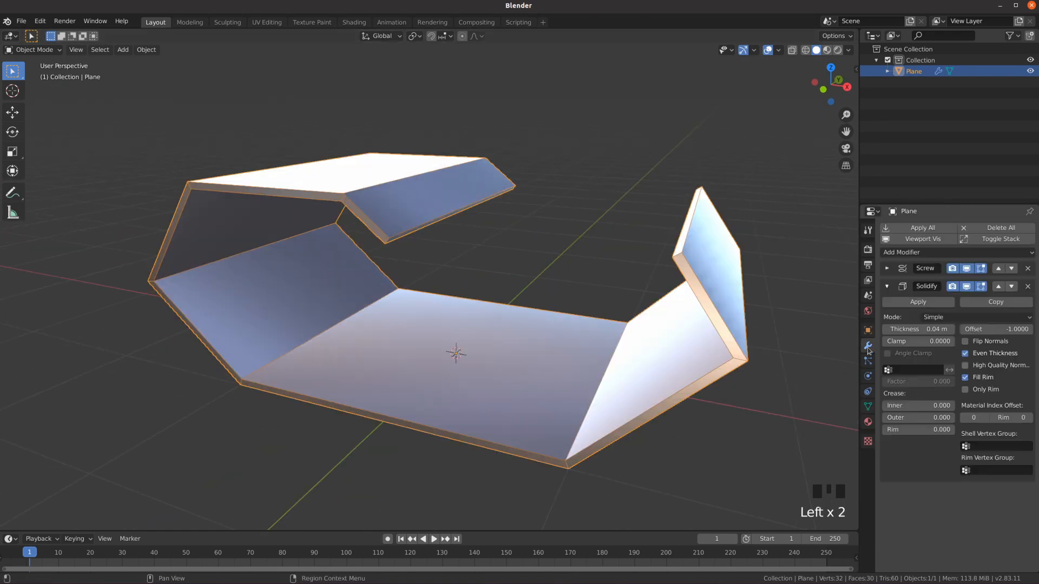
left_click(902, 252)
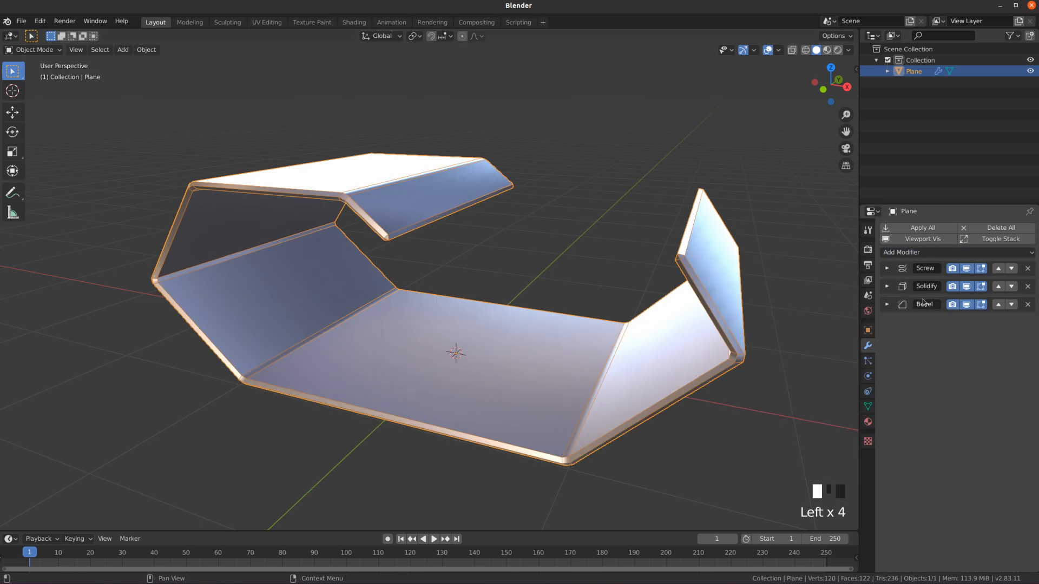
left_click(886, 305)
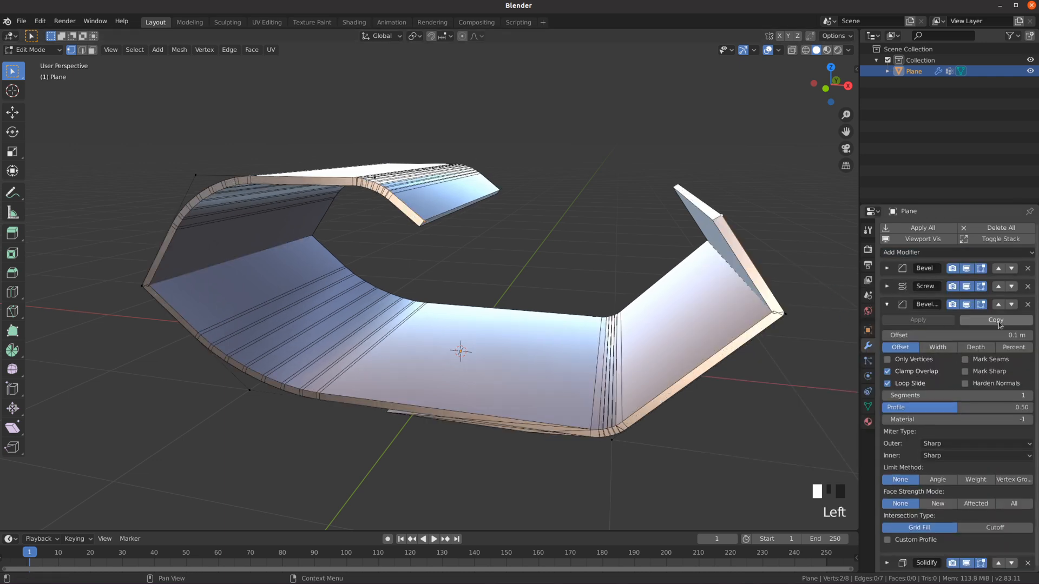
mouse_move(917, 364)
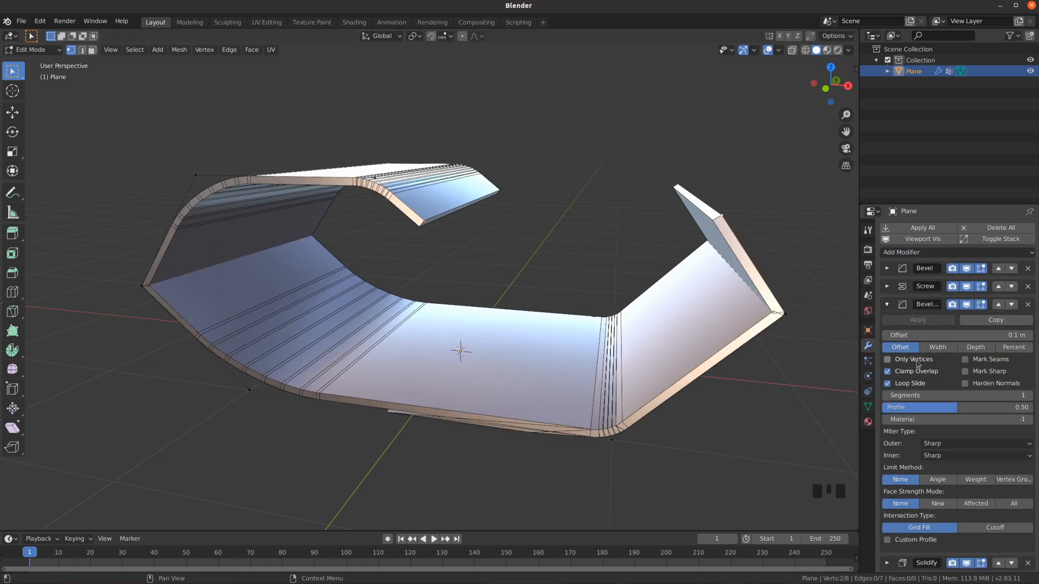
Enable Only Vertices on the Bevel and add a Cylinder with duplicated bolt-hole circles
left_click(888, 358)
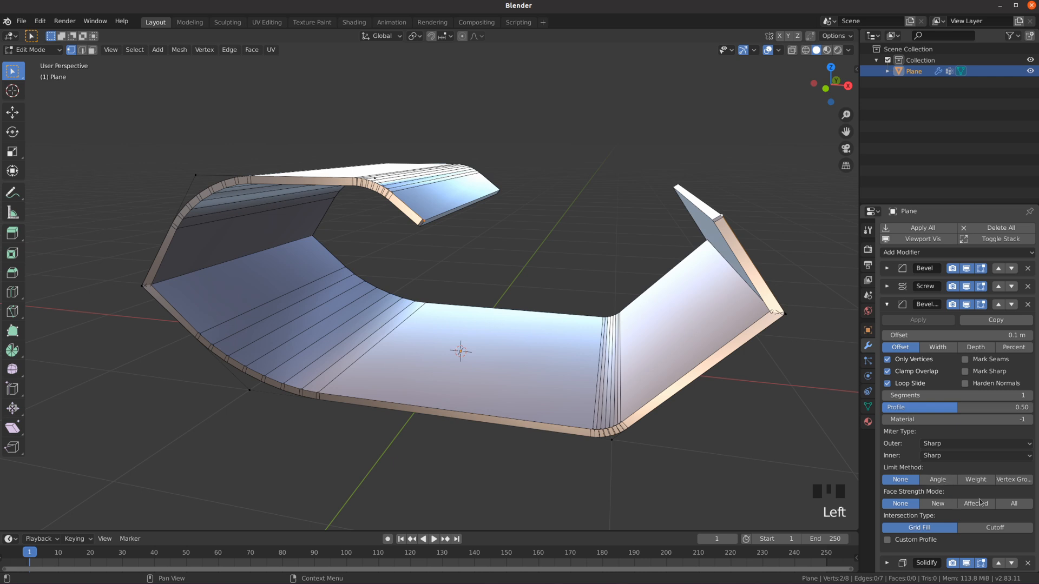
left_click(1013, 479)
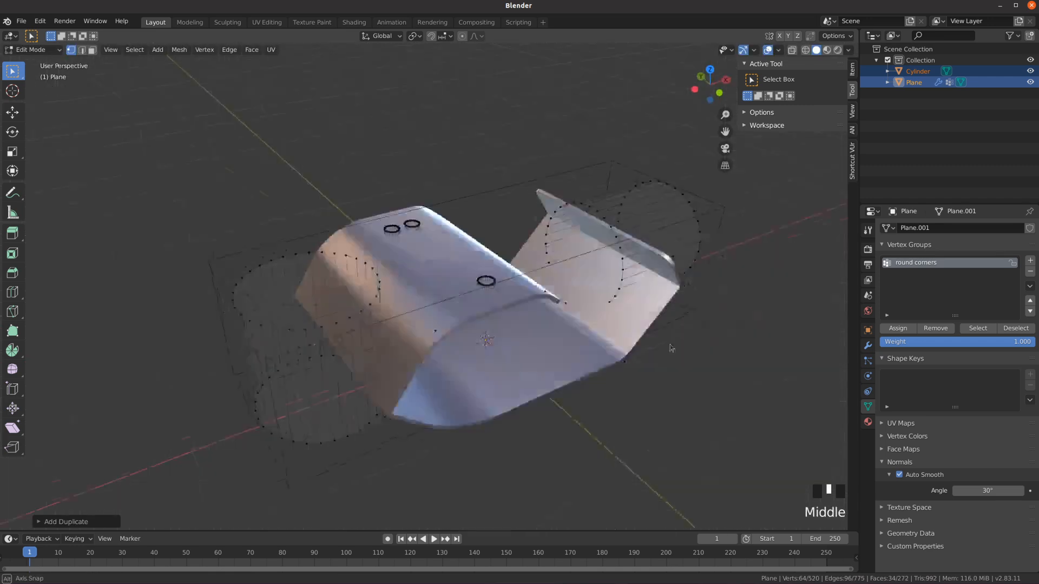
Cut the Cylinder out of the bracket with Bool Tool Difference and add a Weld modifier
key("Tab")
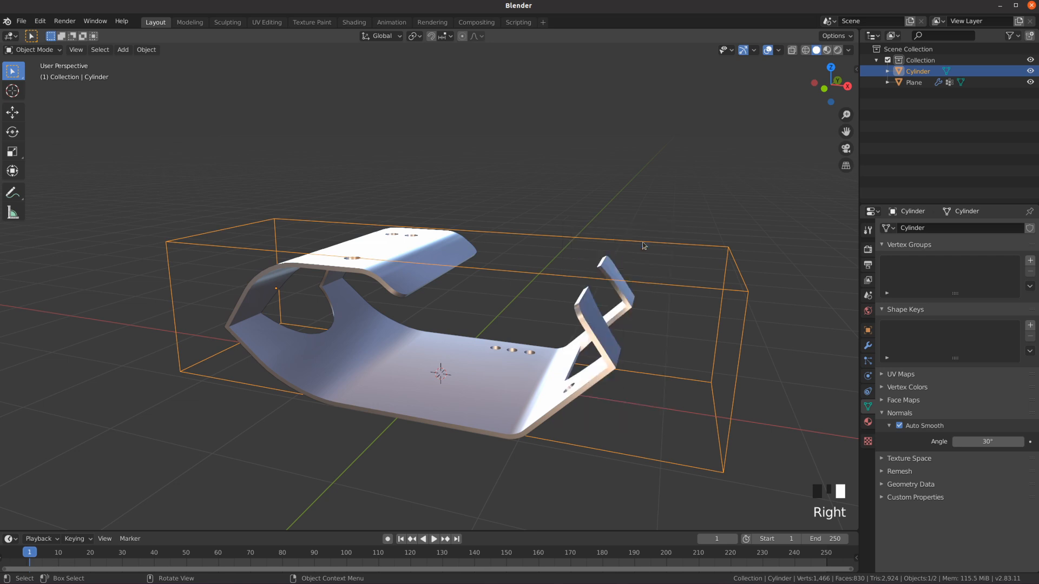
left_click(914, 81)
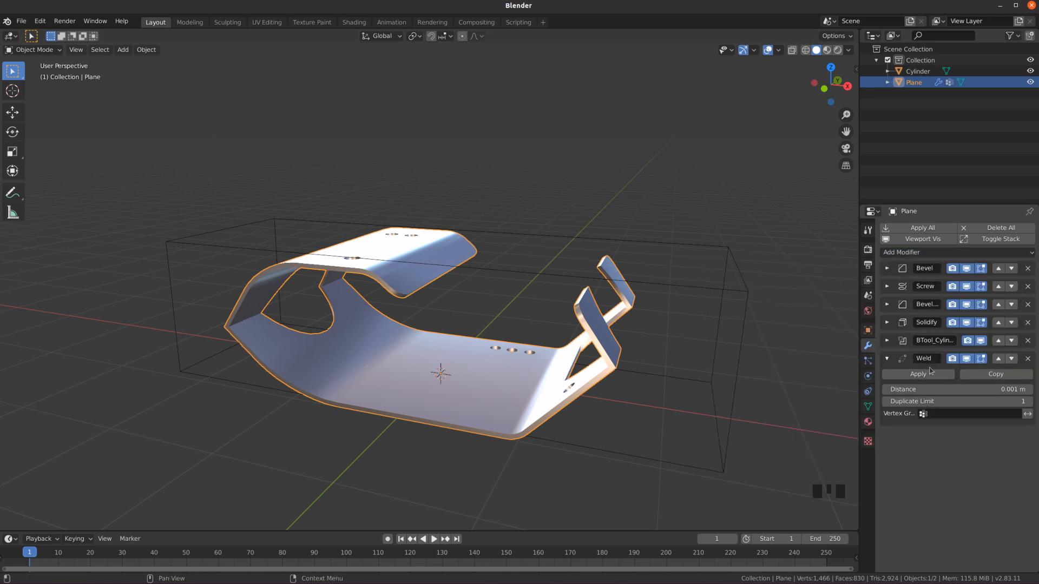
Add a Decimate modifier in Planar mode, reducing the bracket to 422 faces
left_click(903, 252)
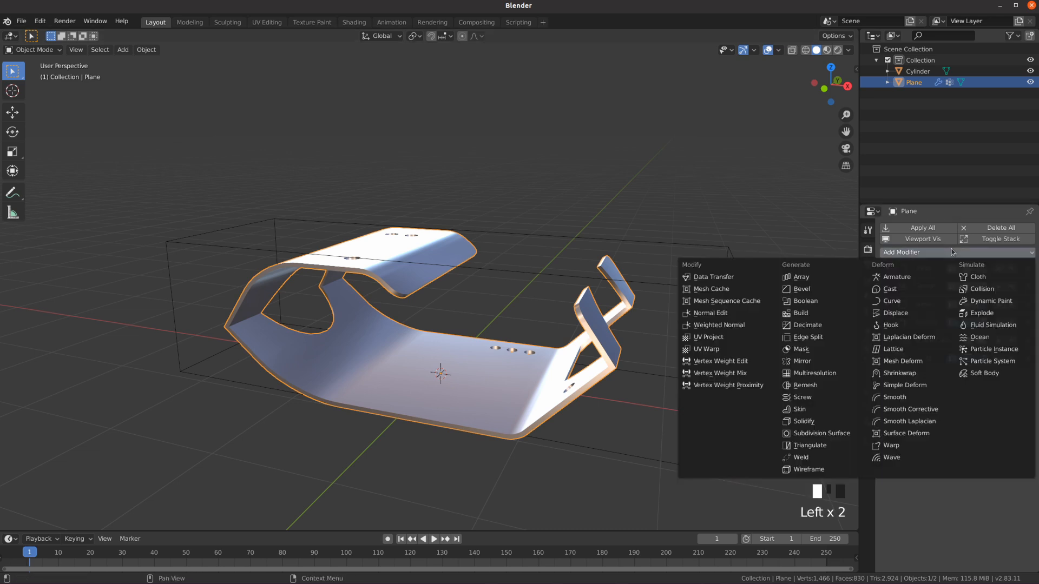
left_click(803, 325)
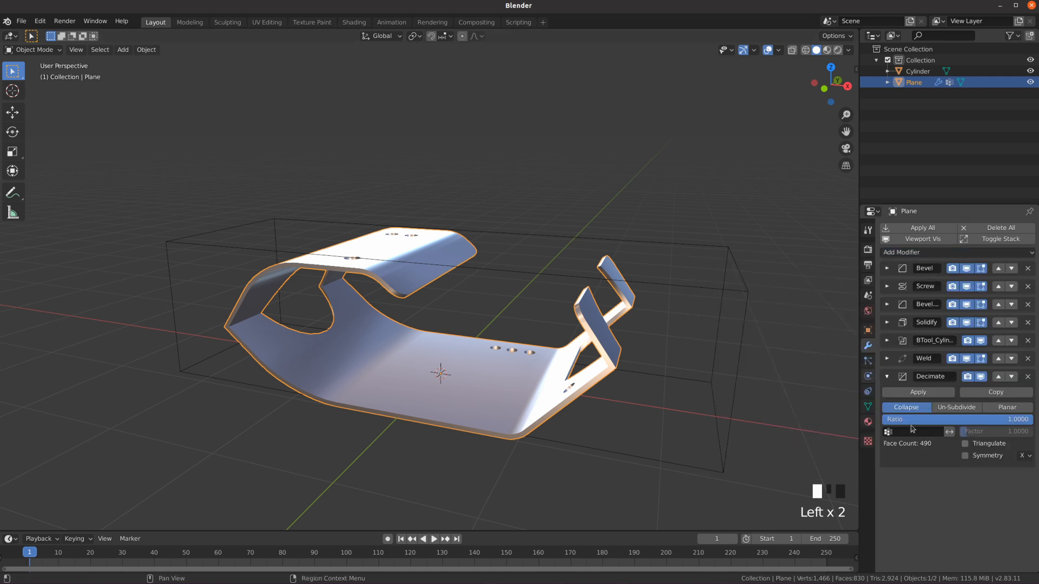
left_click(1006, 407)
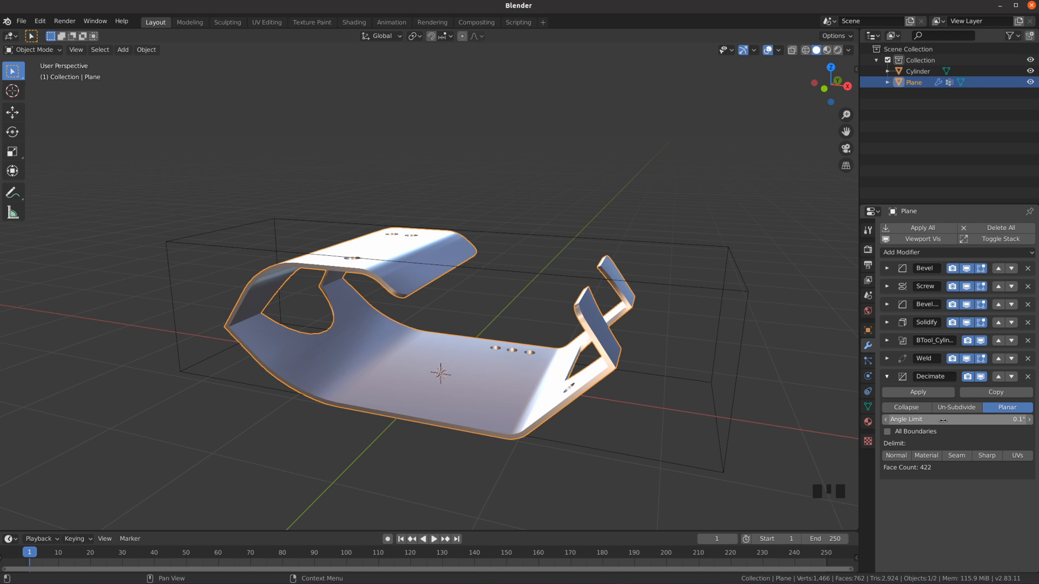
left_click(902, 252)
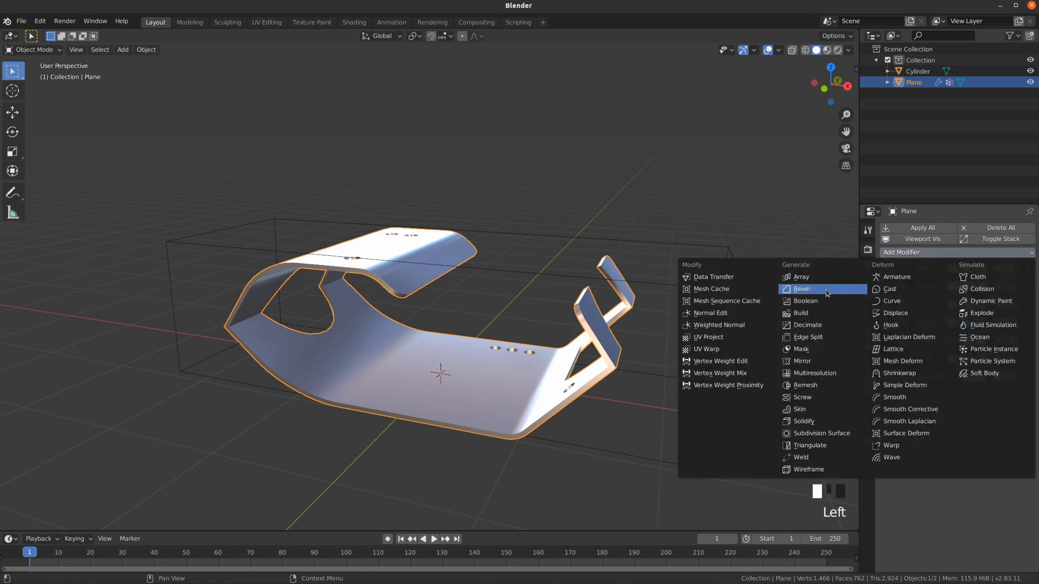
Add a Bevel after Decimate to round the bracket's edges smoothly
left_click(802, 288)
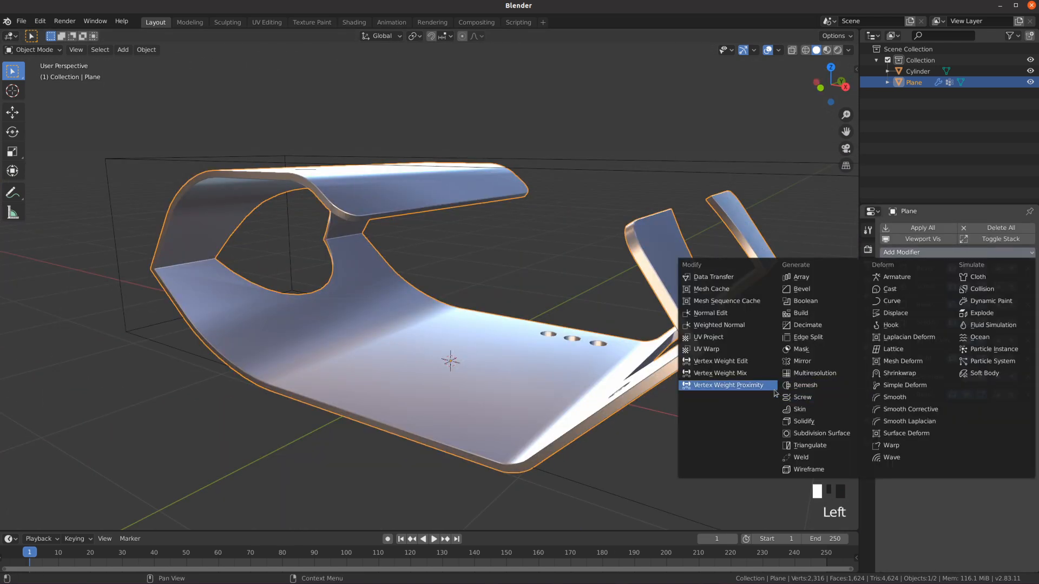
Add a Weighted Normal modifier at the end of the stack for cleaner shading
left_click(722, 385)
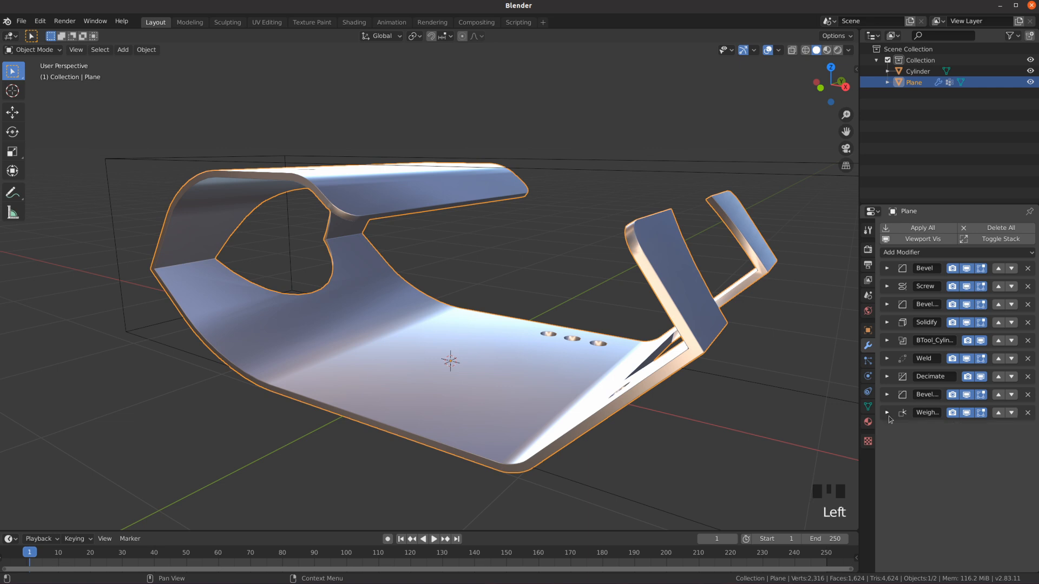
mouse_move(948, 424)
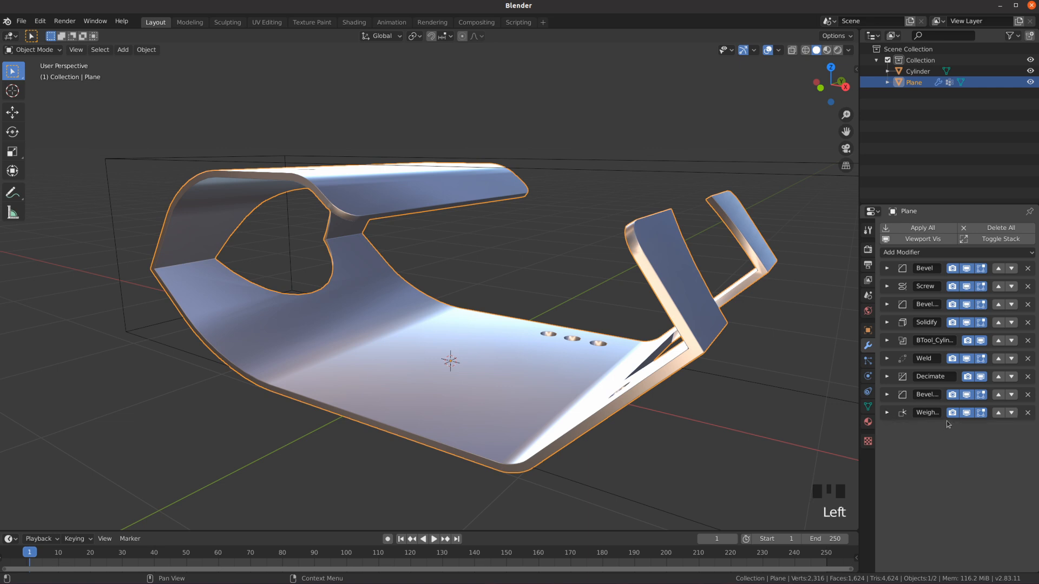